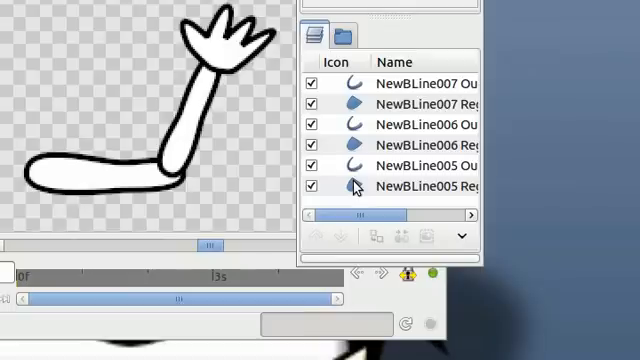
Add a Rotate layer above the arm's outline and region layers, pivoting at the shoulder.
click(430, 186)
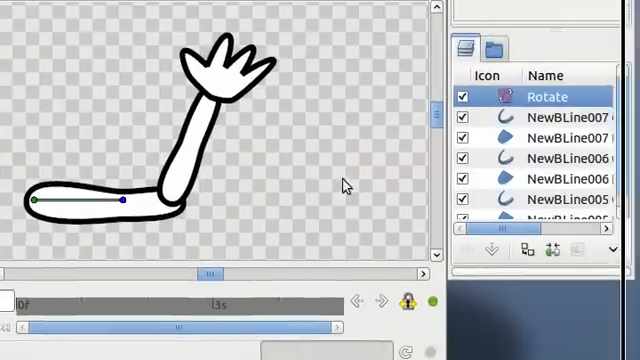
Encapsulate the forearm and hand layers into an Inline Canvas with its own elbow Rotate layer.
click(560, 184)
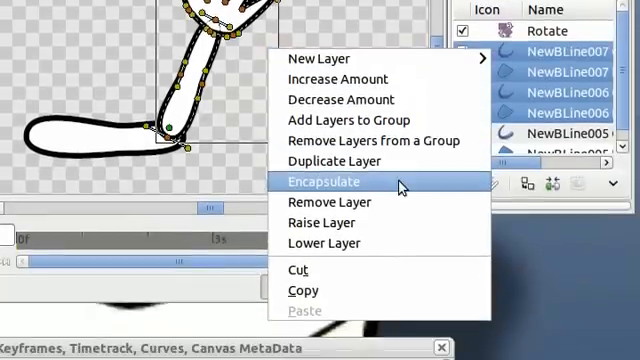
click(324, 180)
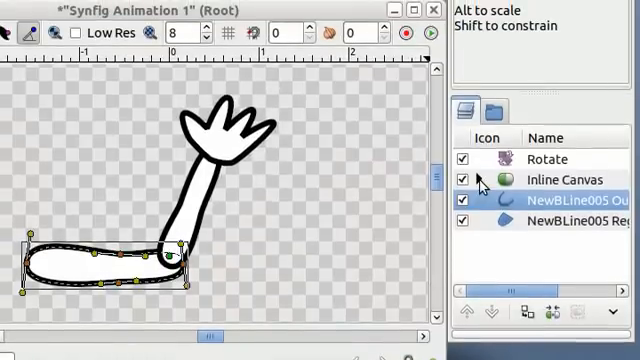
click(482, 182)
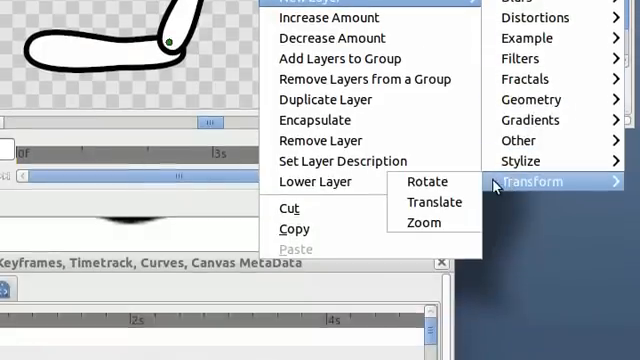
click(424, 180)
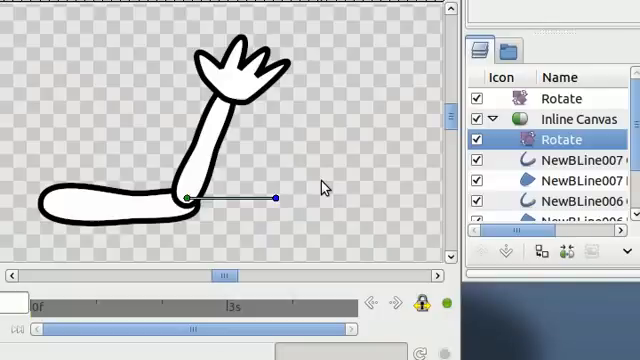
Encapsulate the hand into a nested Inline Canvas and add a third Rotate layer at the wrist.
click(560, 168)
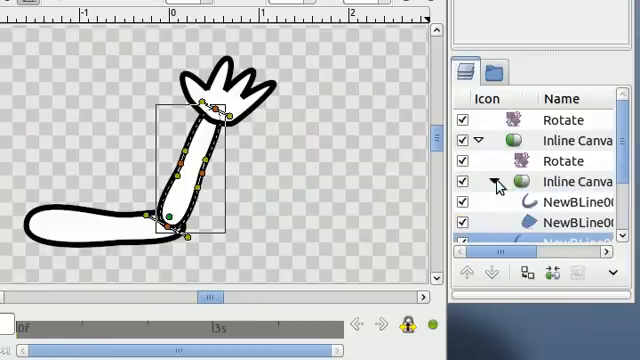
click(488, 184)
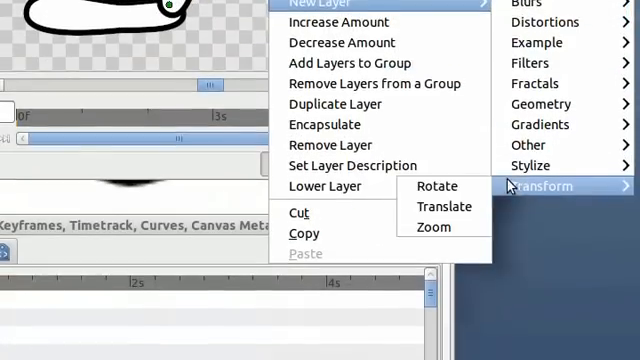
click(434, 186)
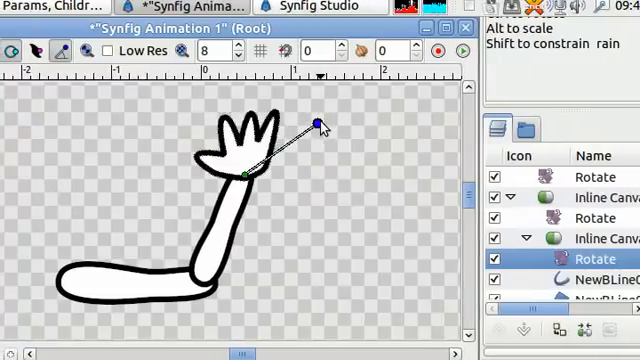
Drag the wrist Rotate angle duck so it lies horizontal from the wrist origin.
drag(316, 122, 330, 176)
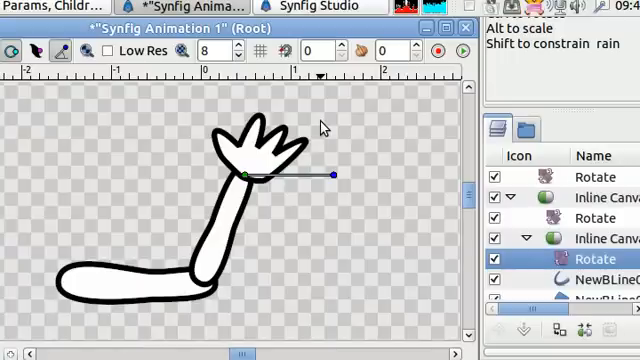
drag(330, 174, 316, 164)
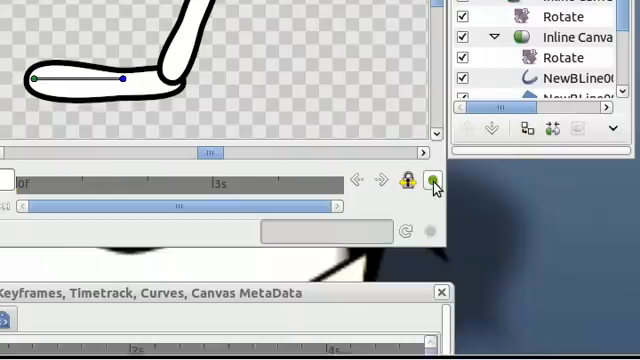
mouse_move(436, 184)
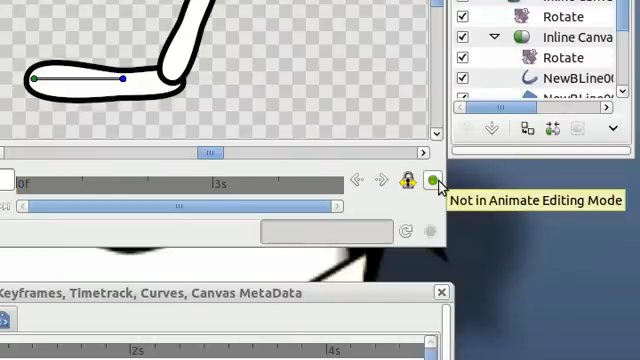
Enable animate mode and place Rotate Amount waypoints at different times along the Timetrack.
click(432, 184)
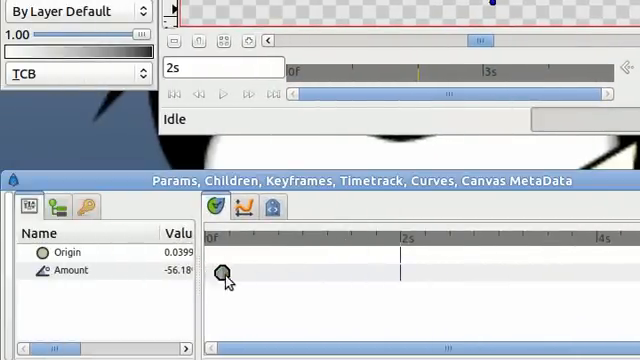
drag(222, 272, 316, 272)
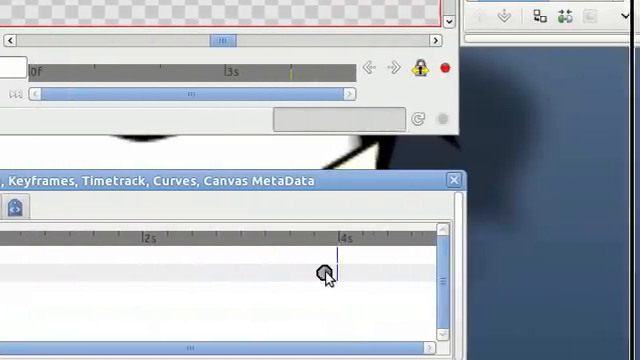
click(324, 274)
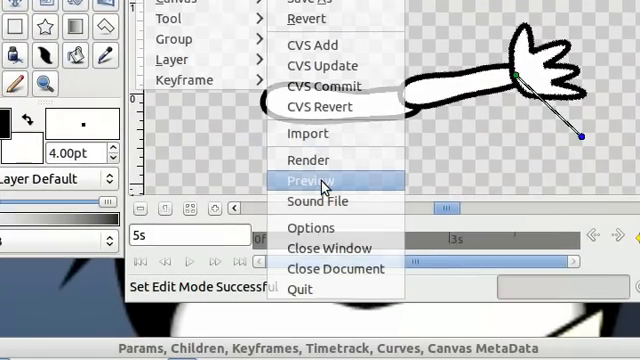
Render a preview of the 5-second arm animation with a raised Zoom setting.
click(312, 180)
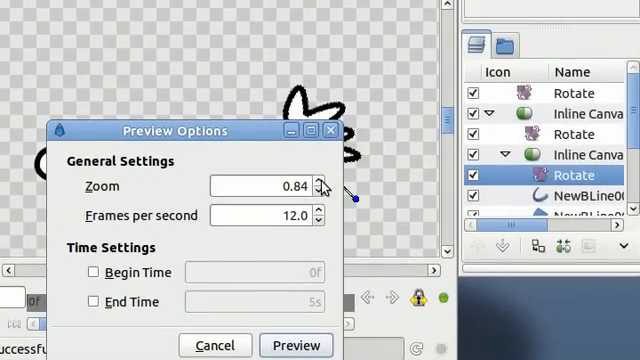
click(320, 180)
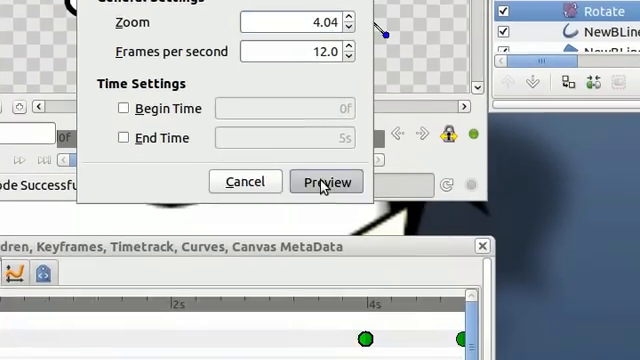
click(326, 180)
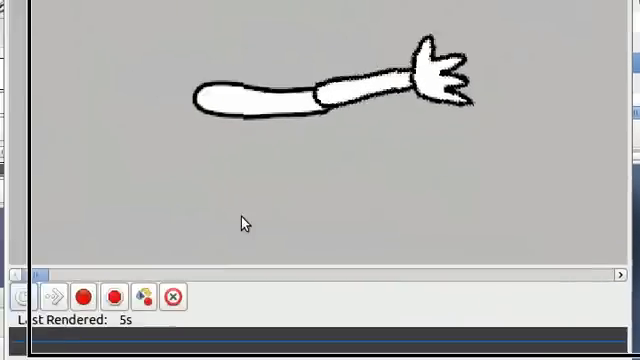